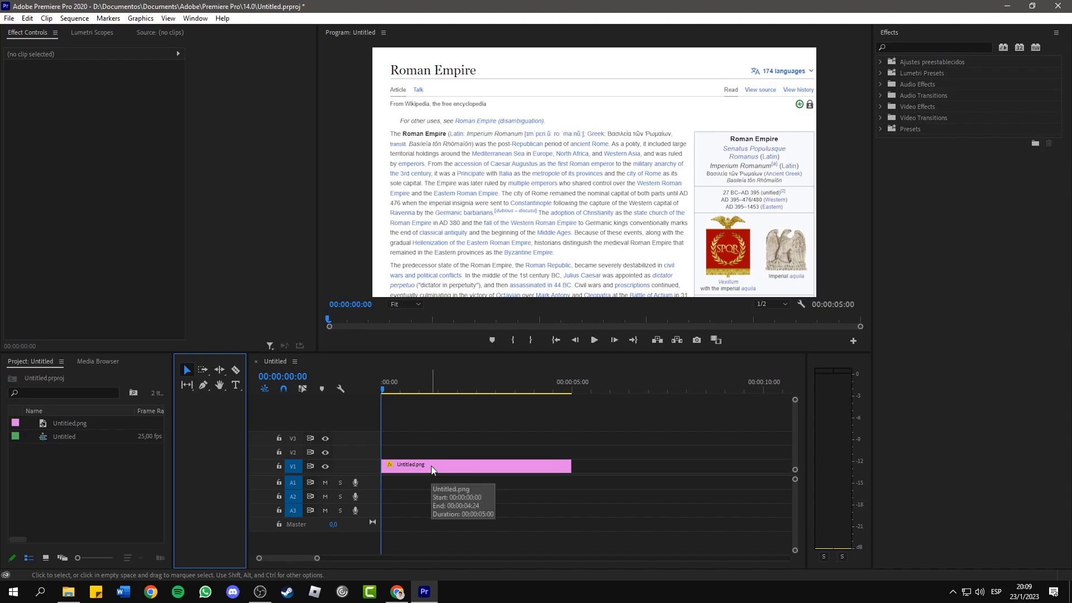
pyautogui.moveTo(424, 416)
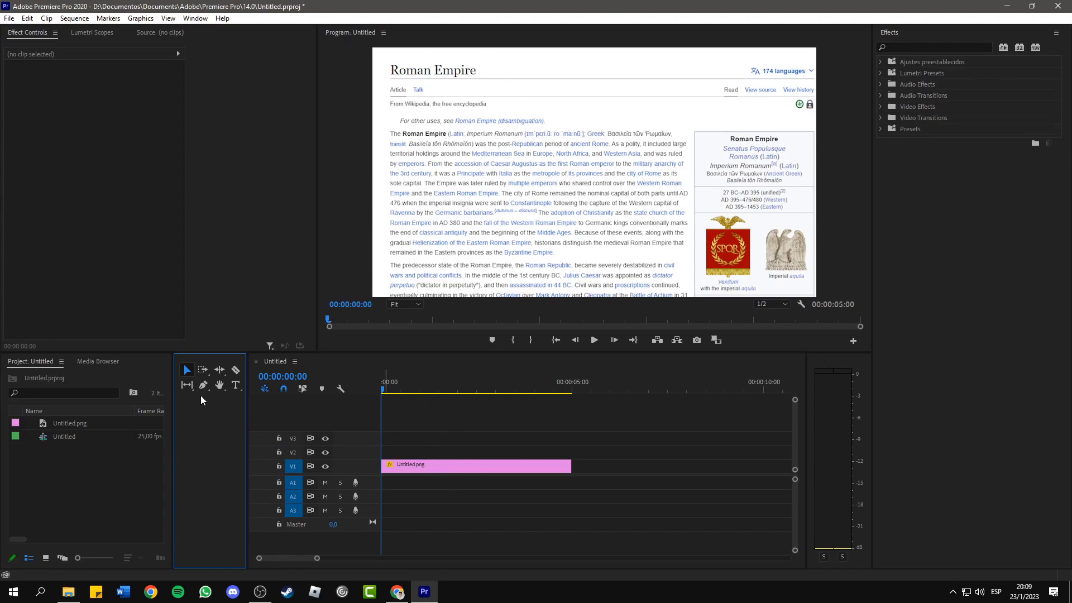
pyautogui.moveTo(202, 385)
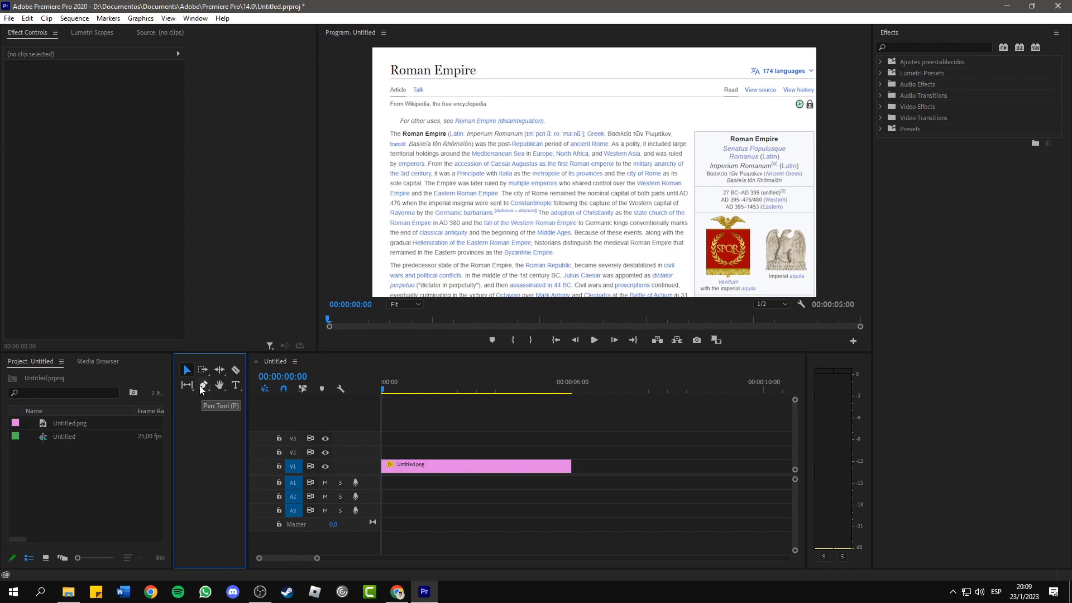
# - Select the Rectangle Tool from the Pen Tool flyout
pyautogui.click(202, 384)
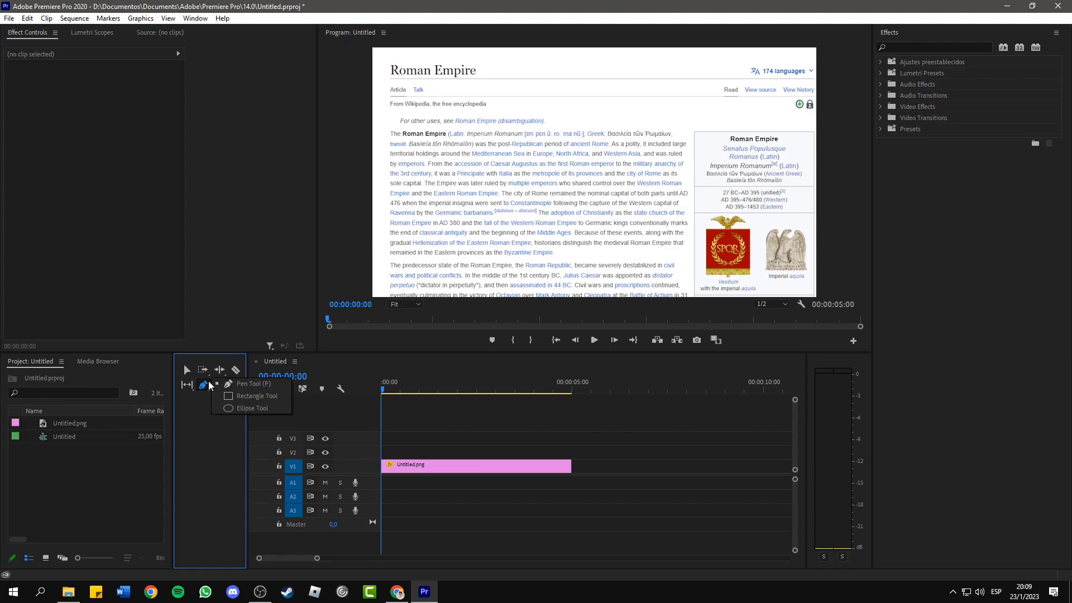
pyautogui.moveTo(249, 383)
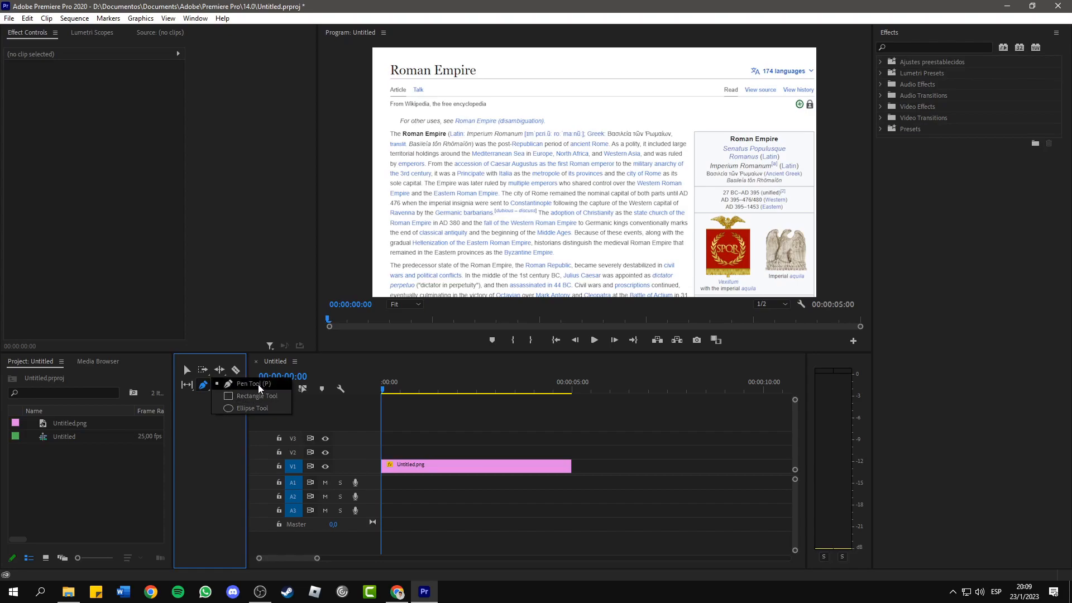
pyautogui.moveTo(277, 398)
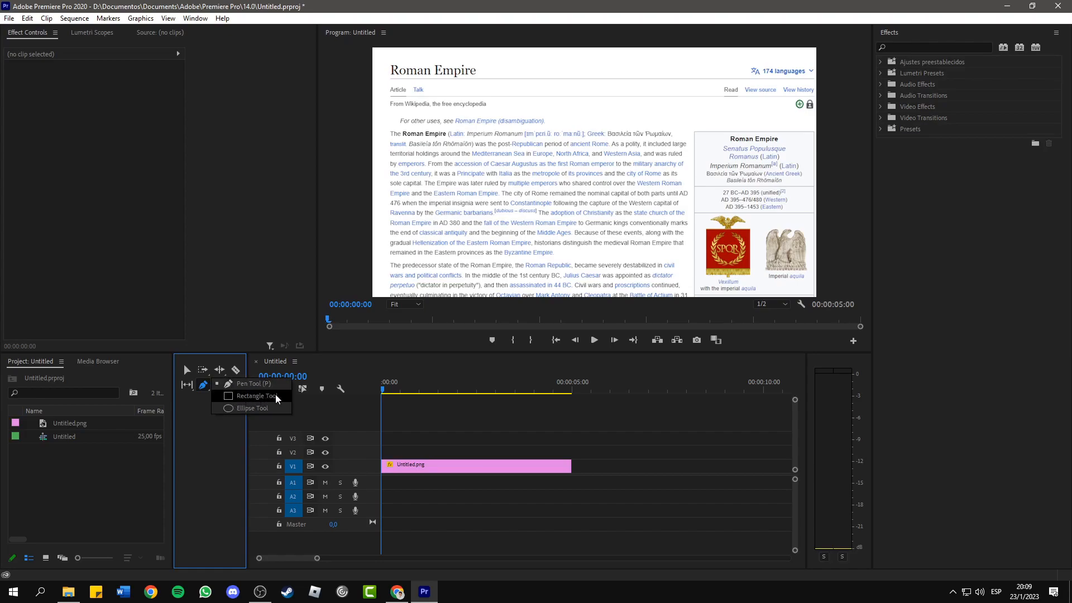
pyautogui.click(248, 396)
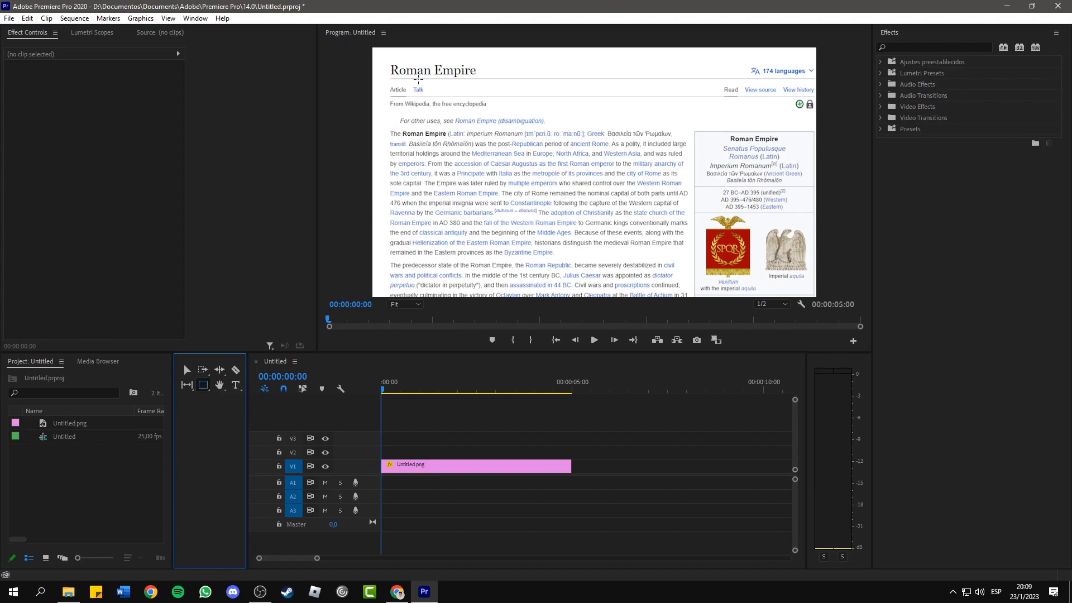
# - Drag a rectangle over the 'Roman Empire' heading in the Program Monitor, creating a V2 graphic
pyautogui.click(475, 465)
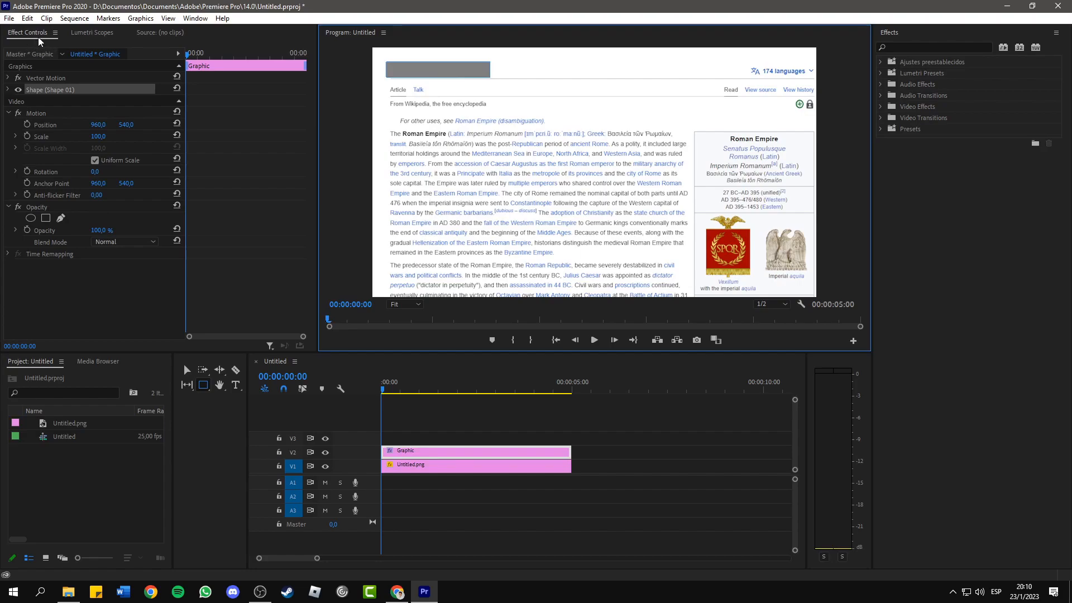
pyautogui.moveTo(153, 131)
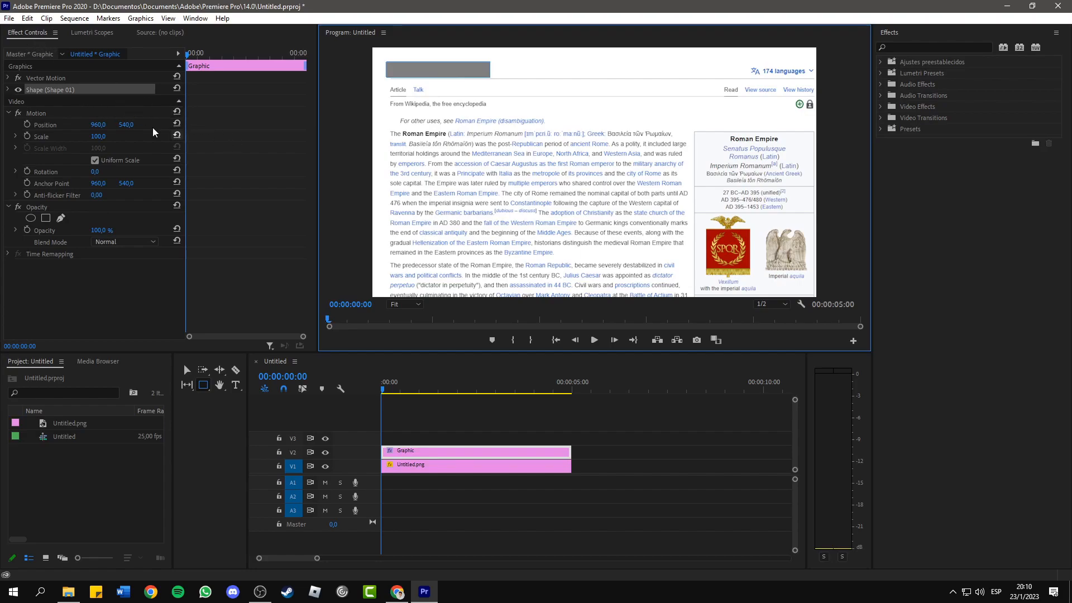
pyautogui.moveTo(21, 94)
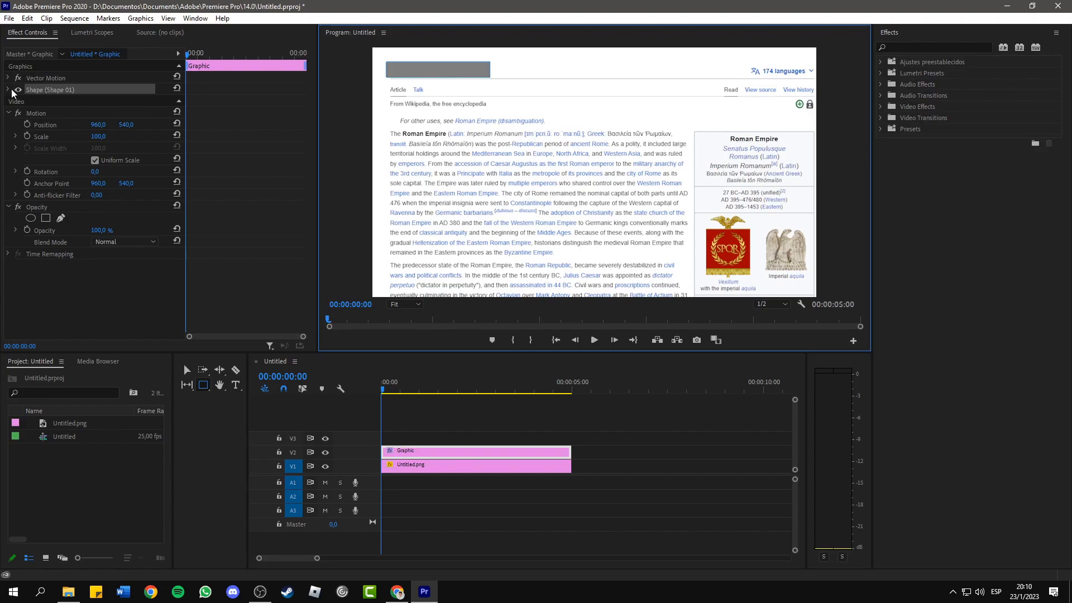
# - Set the Shape 01 fill colour to yellow FCFF00
pyautogui.click(15, 89)
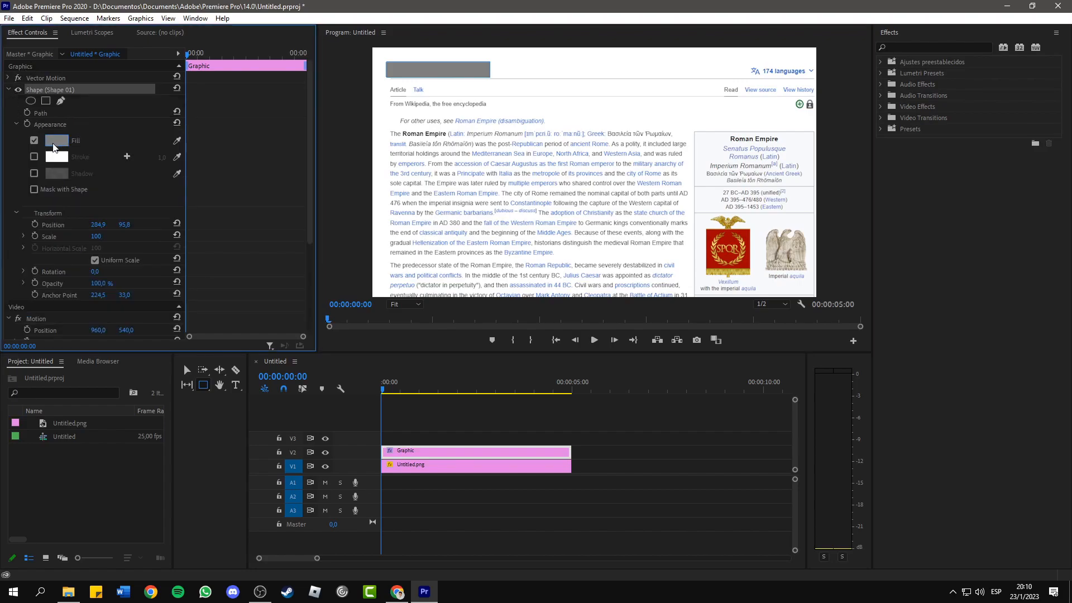
pyautogui.click(56, 140)
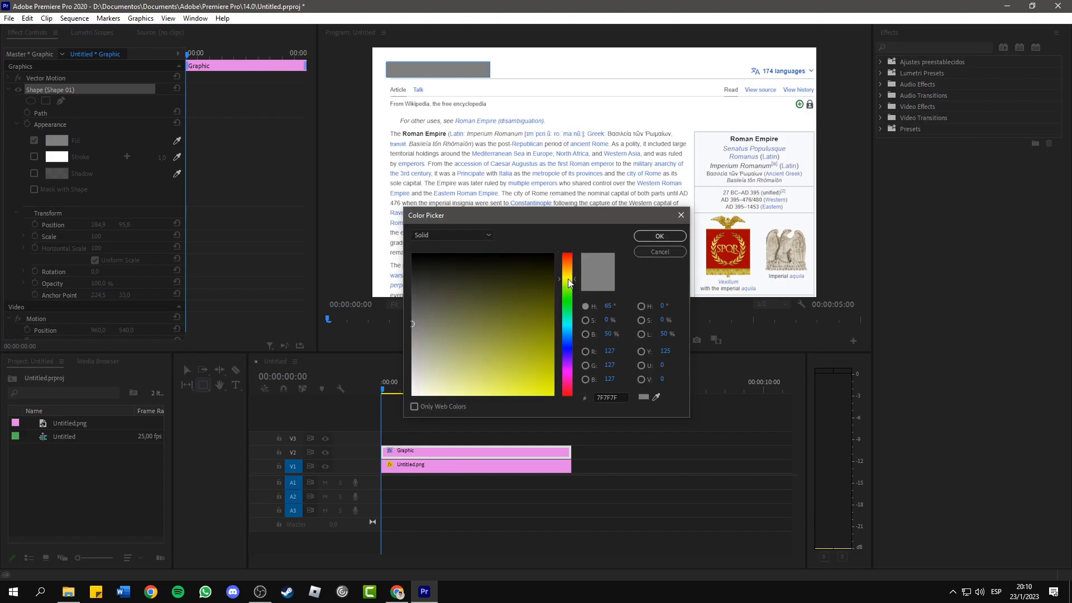
pyautogui.click(552, 395)
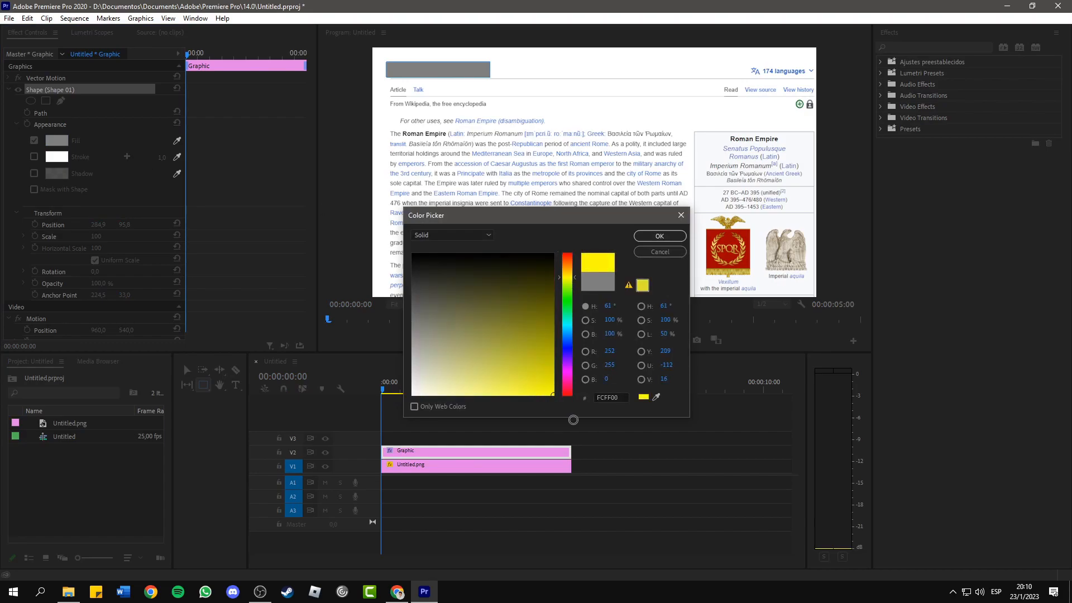
pyautogui.click(657, 236)
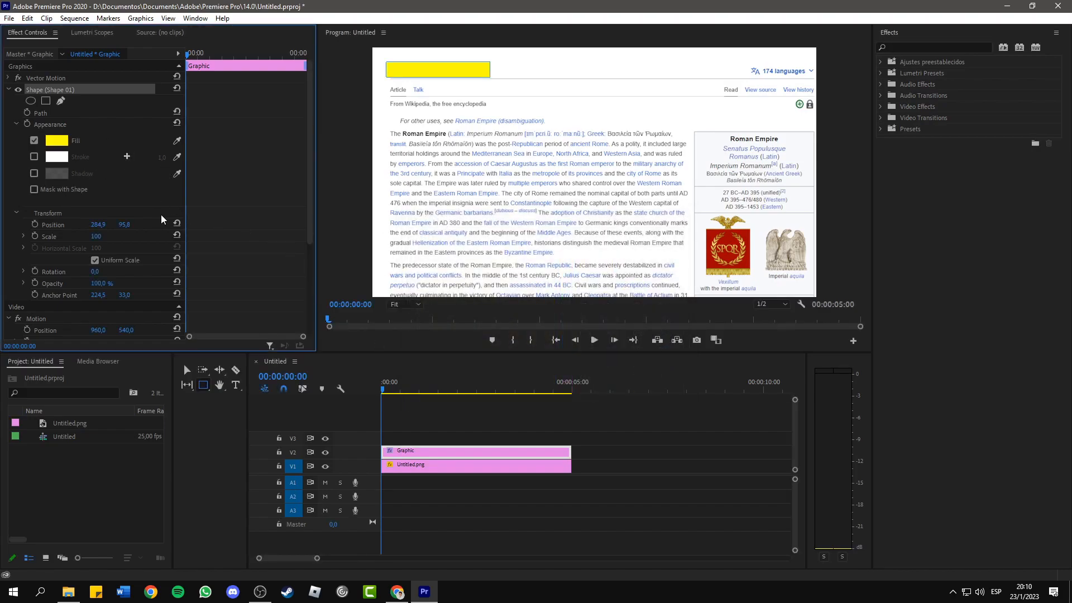
pyautogui.moveTo(310, 104)
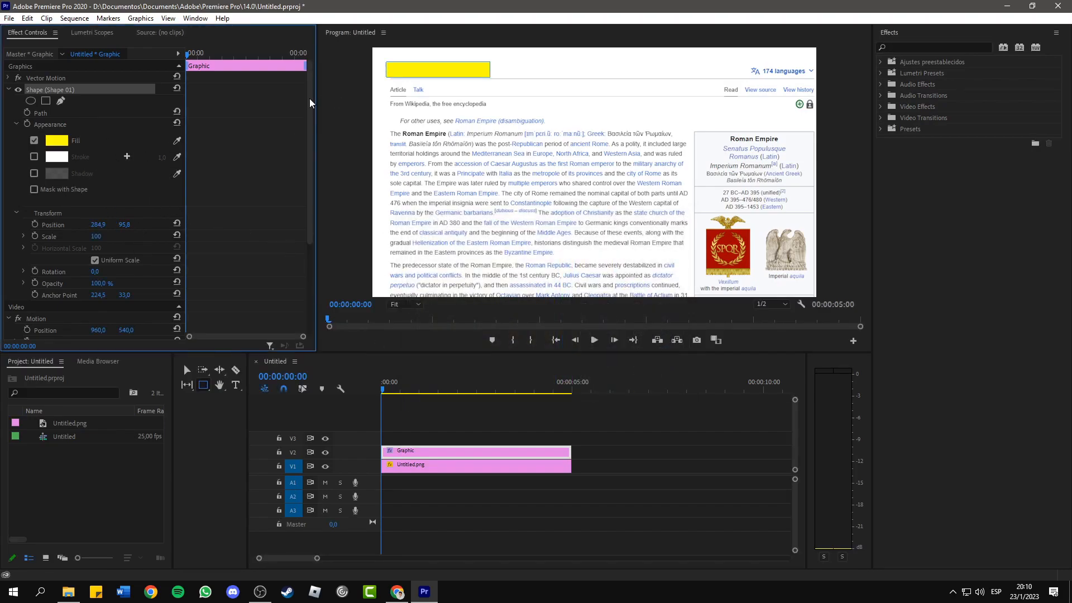
# - Set the graphic's Opacity blend mode to Multiply
pyautogui.scroll(-3)
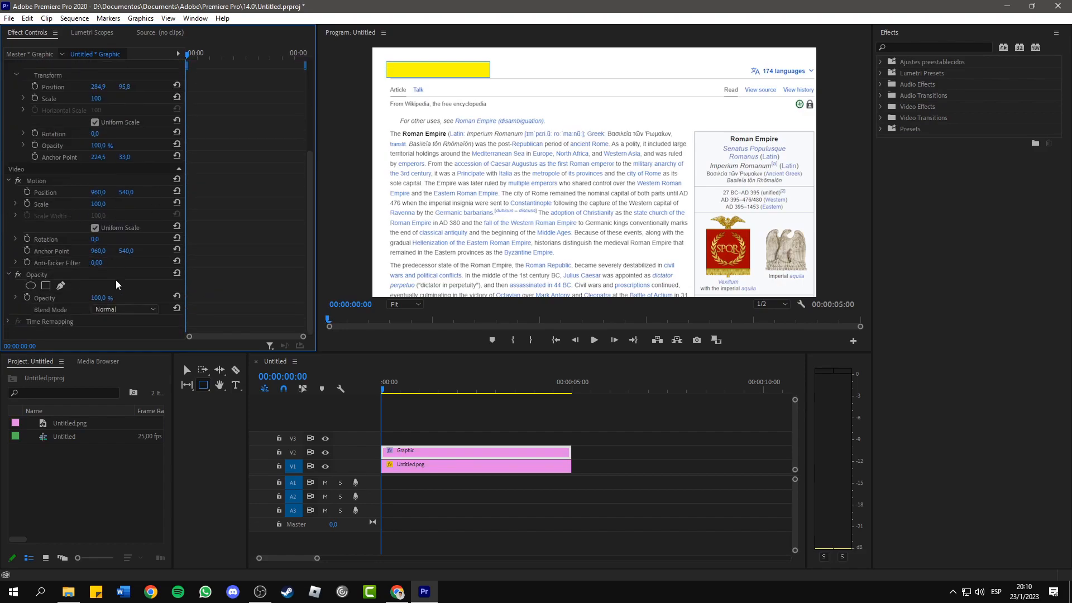
pyautogui.moveTo(68, 313)
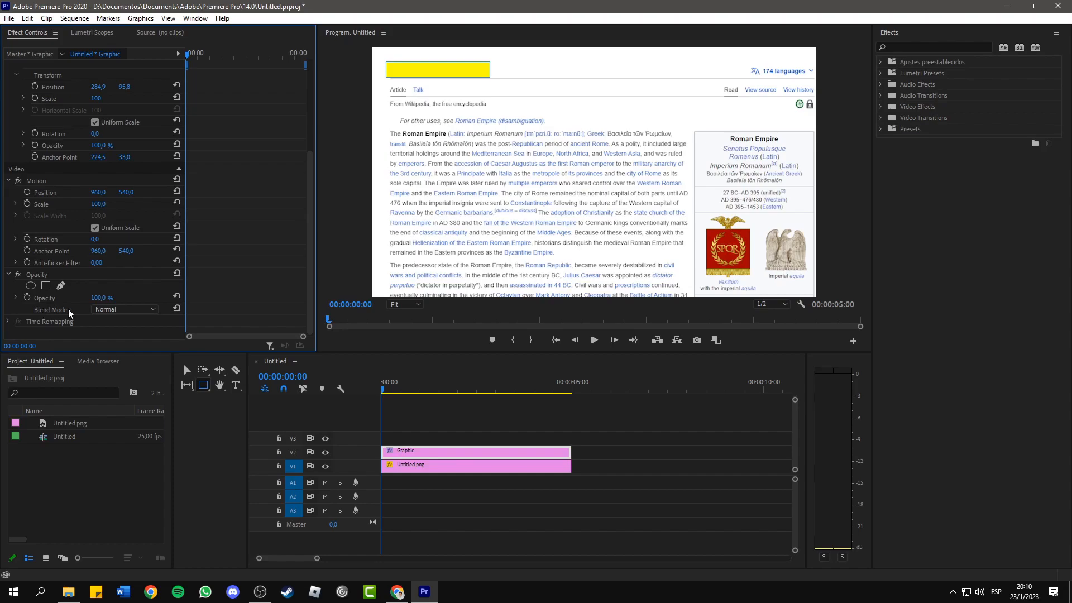
pyautogui.click(124, 308)
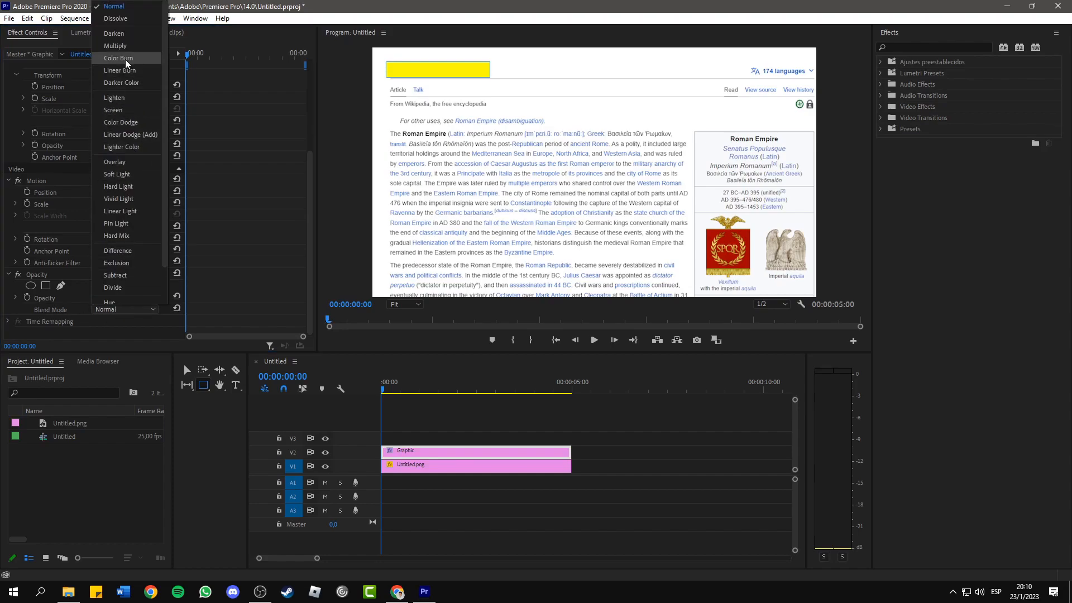
pyautogui.click(115, 46)
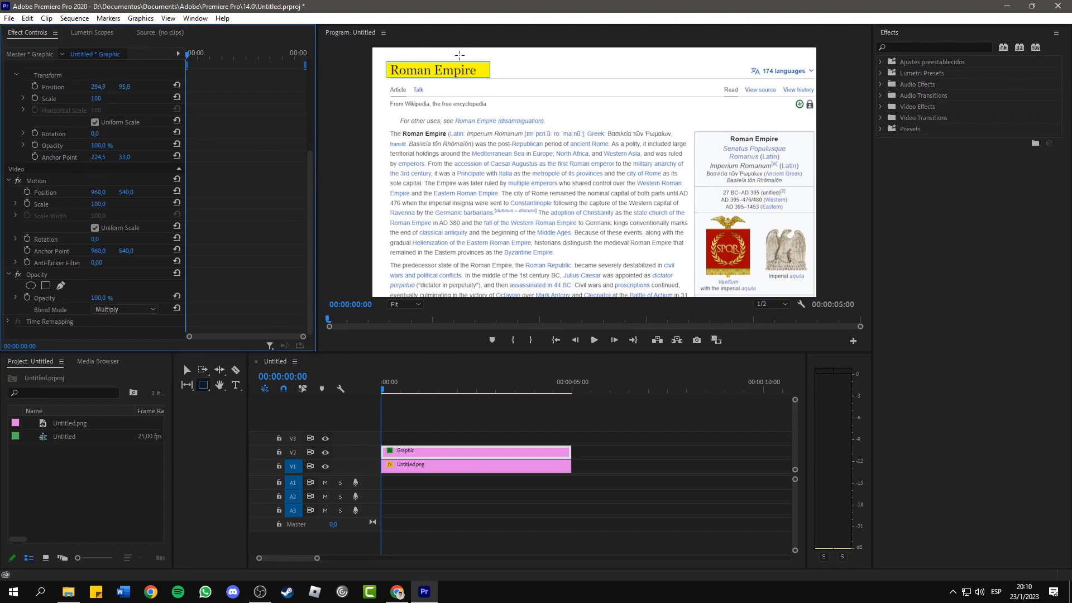
pyautogui.moveTo(230, 144)
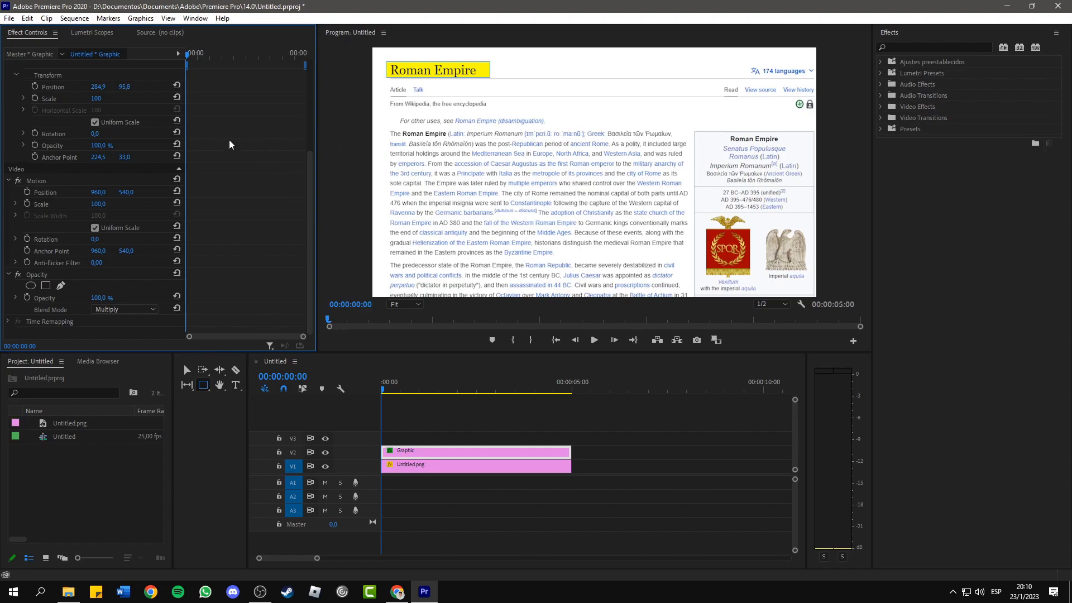
pyautogui.moveTo(239, 210)
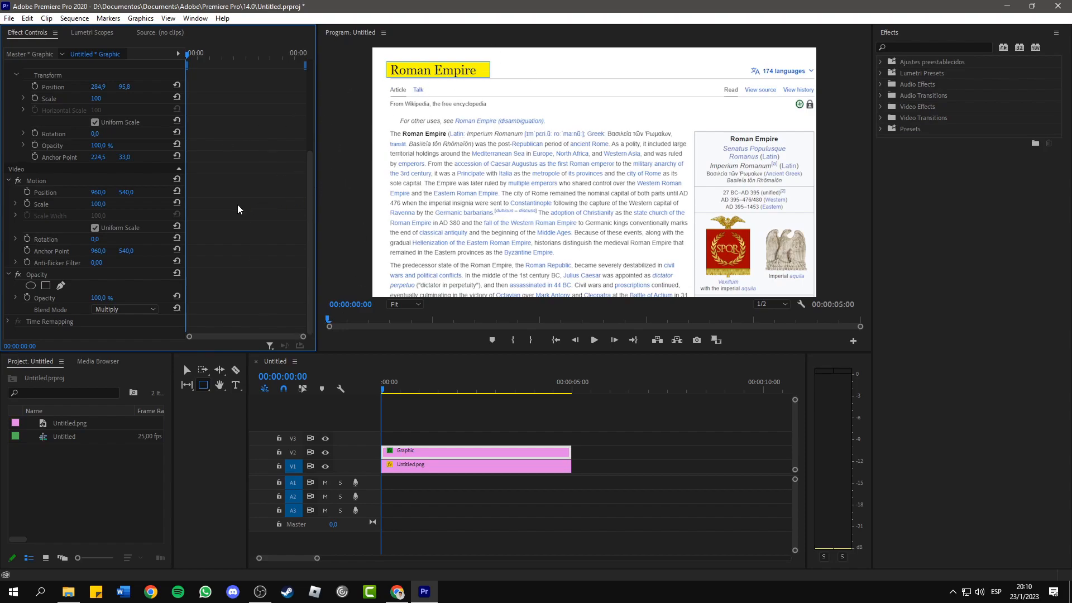
pyautogui.moveTo(507, 326)
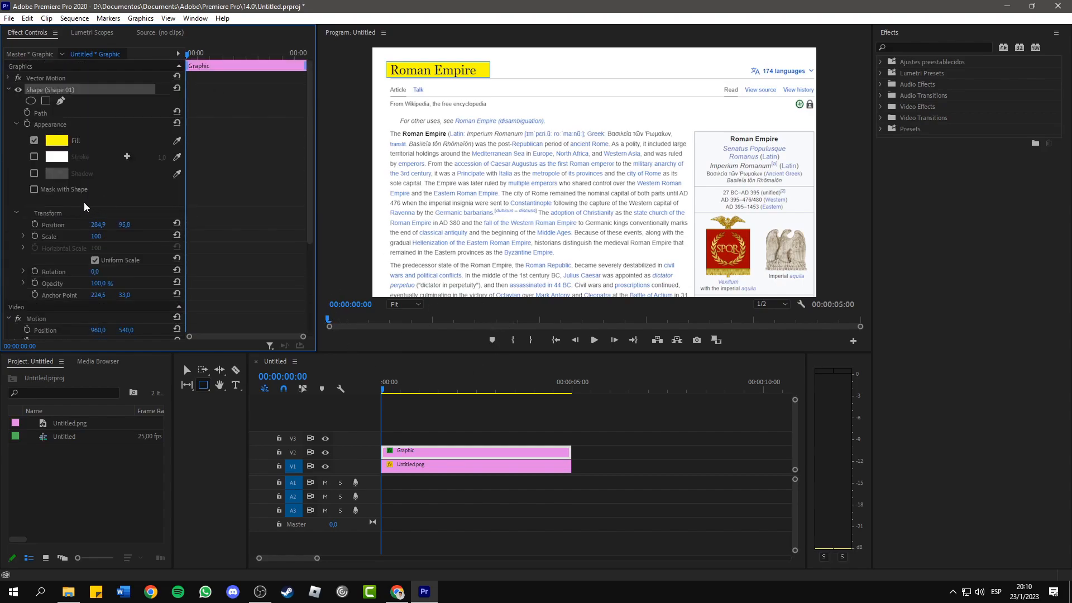
# - Search the Effects panel for 'crop' to find the Crop effect
pyautogui.click(195, 18)
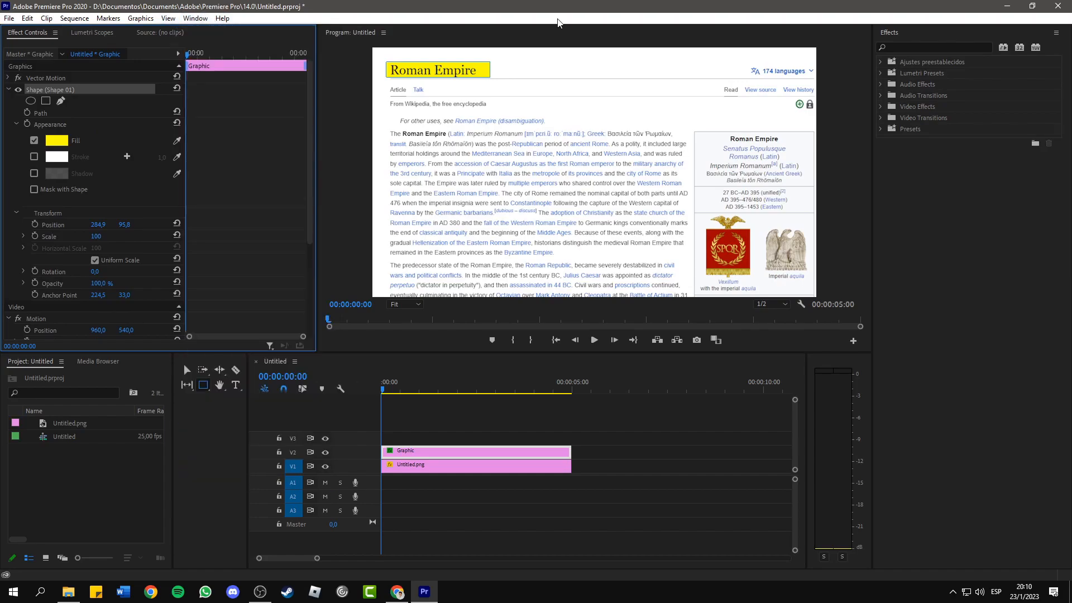
pyautogui.click(936, 46)
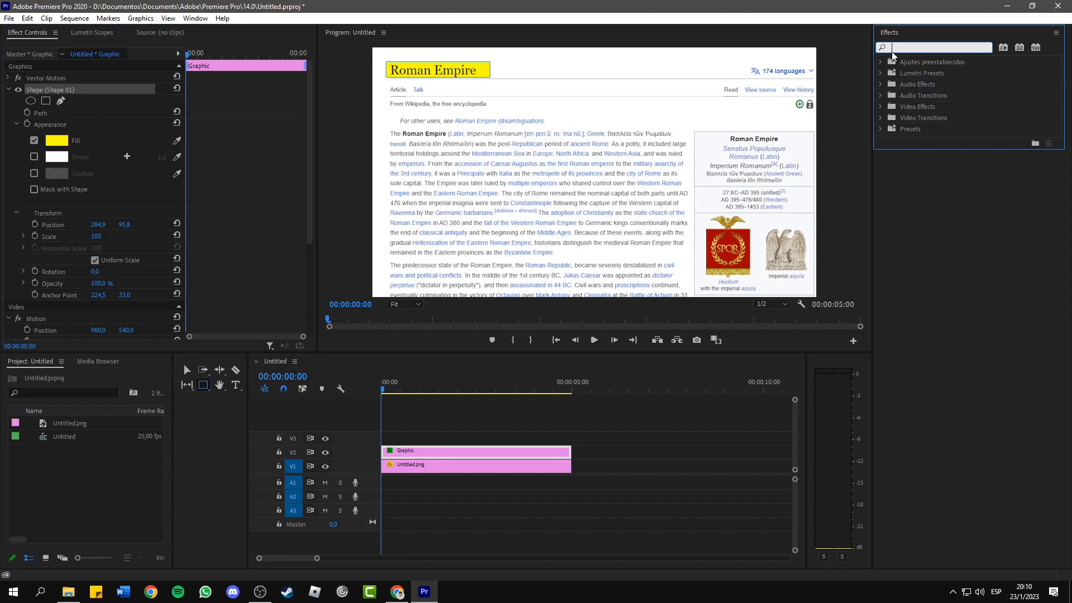
pyautogui.write('crop')
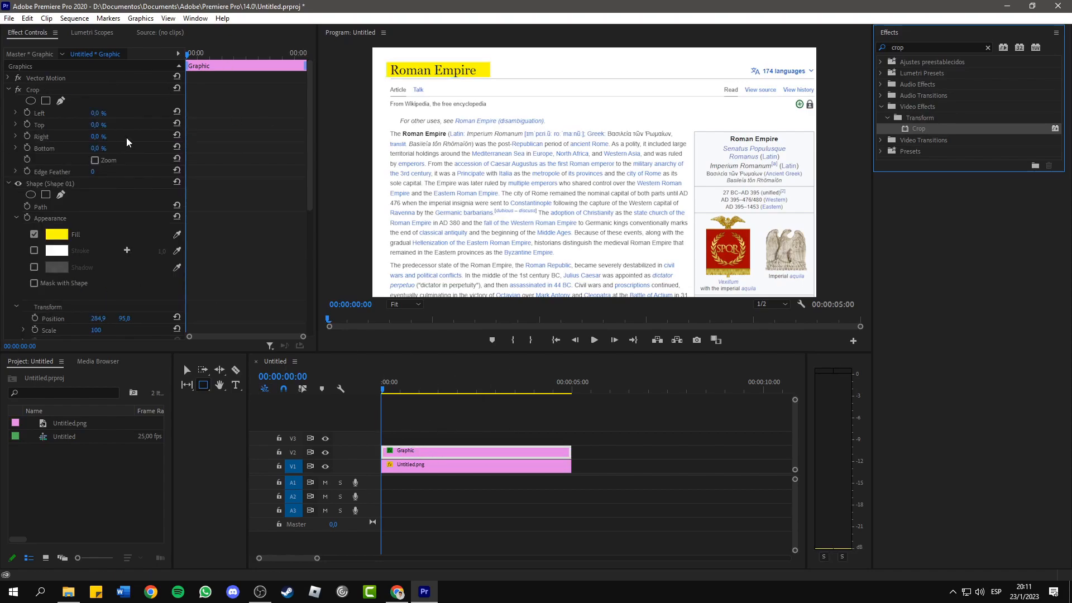
pyautogui.moveTo(117, 187)
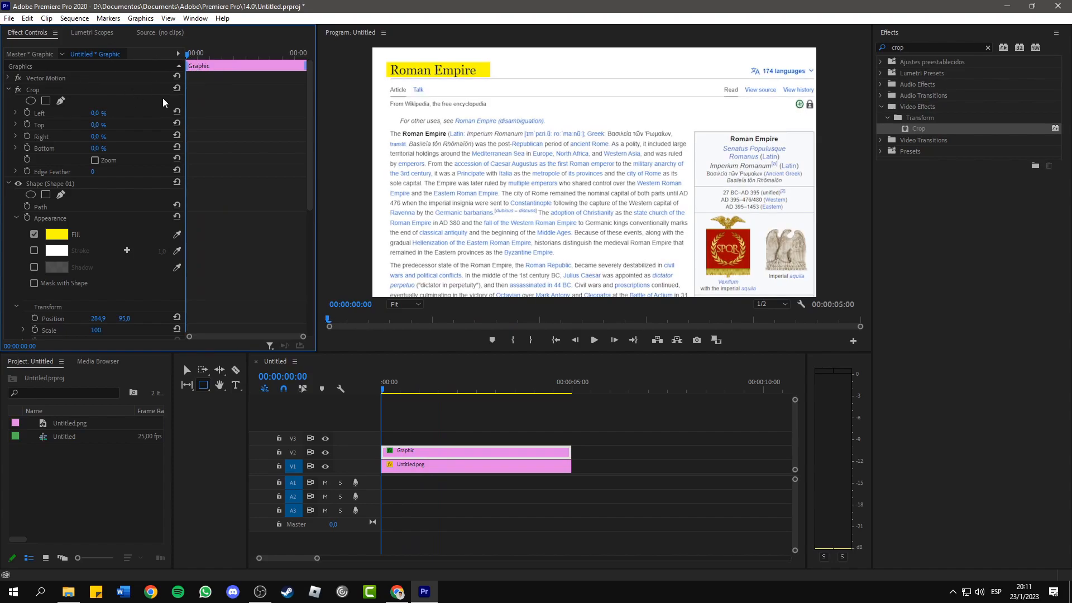
pyautogui.moveTo(80, 92)
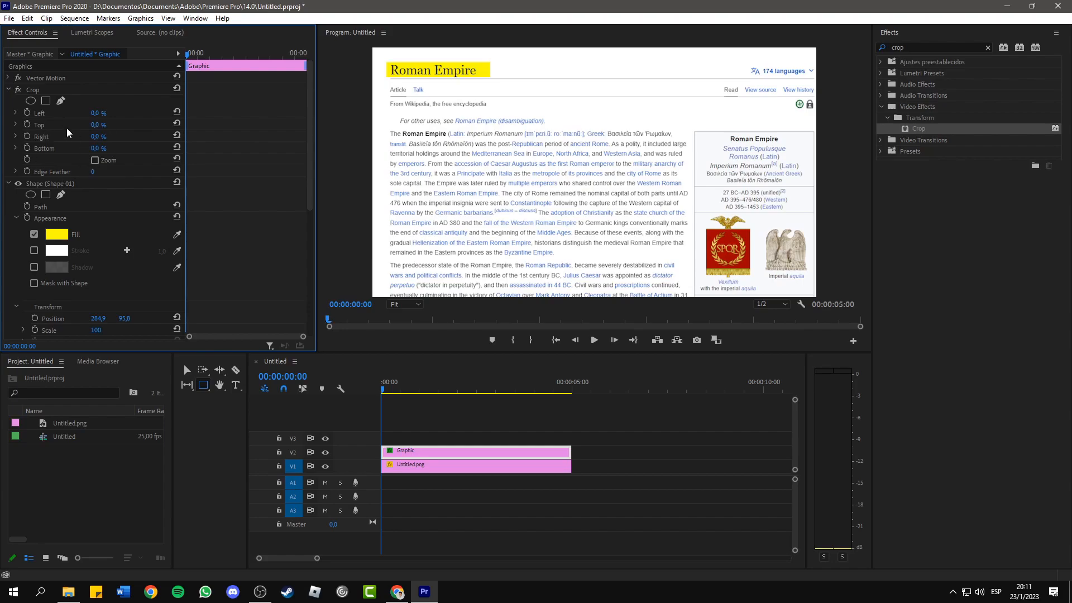
pyautogui.moveTo(33, 142)
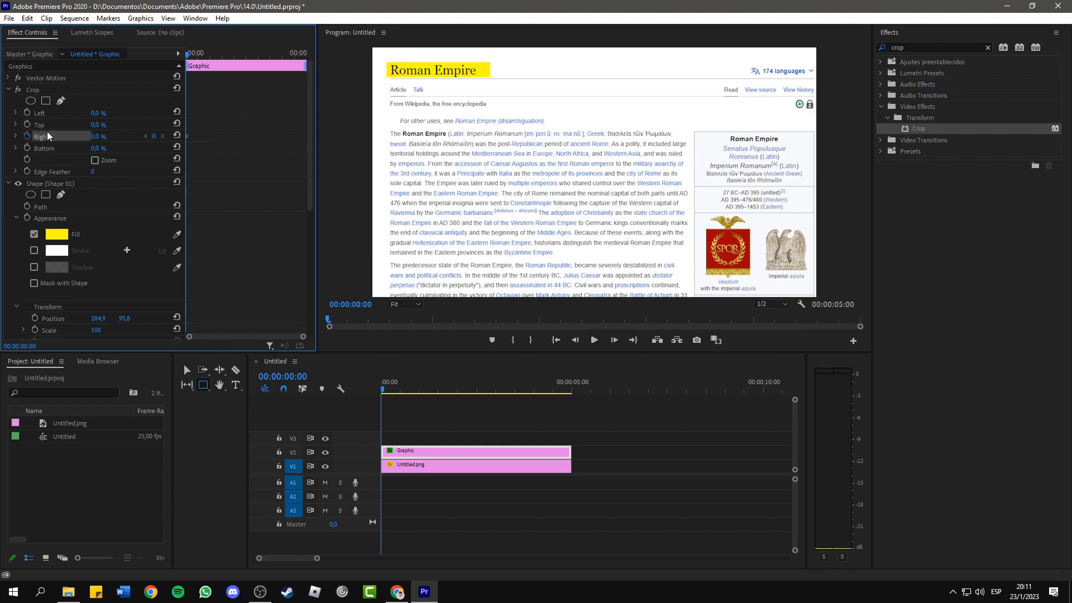
pyautogui.moveTo(91, 138)
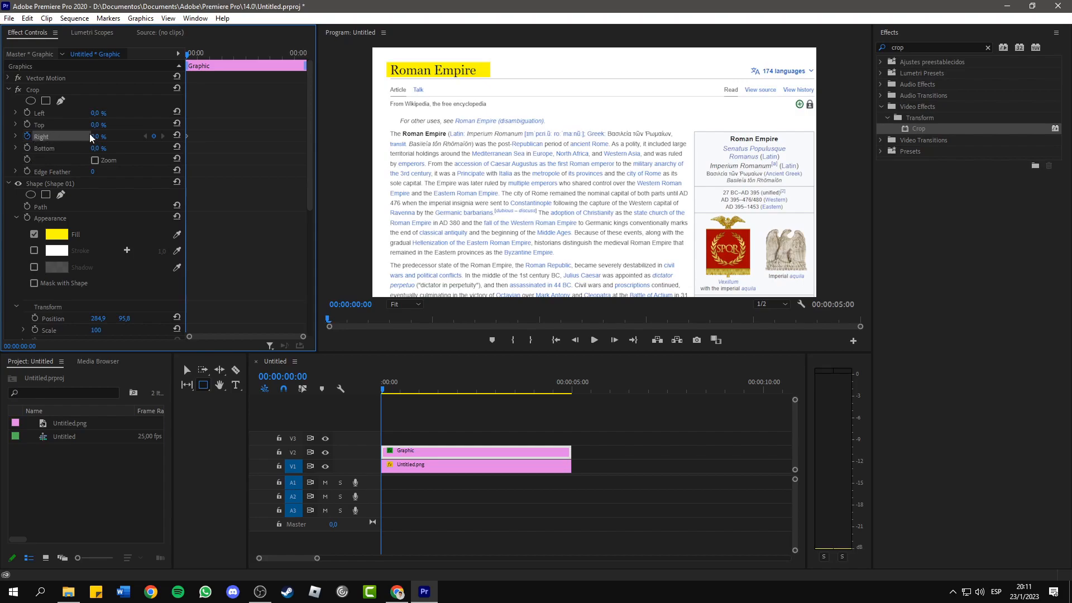
# - Keyframe the Crop Right value, setting it to 0% at 00:00:01:18
pyautogui.click(100, 135)
pyautogui.write('41')
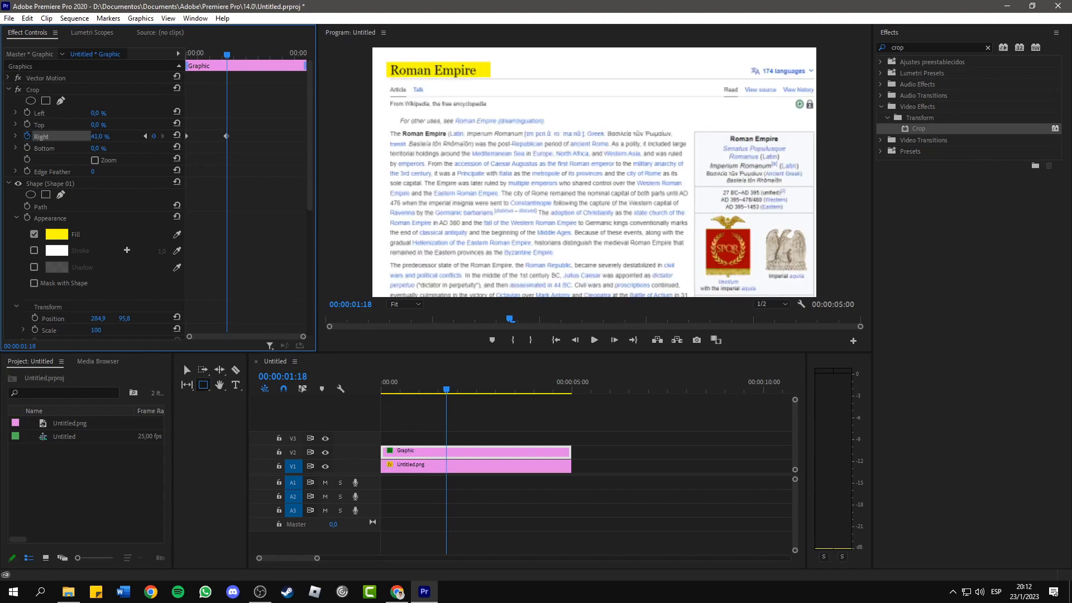
pyautogui.click(176, 136)
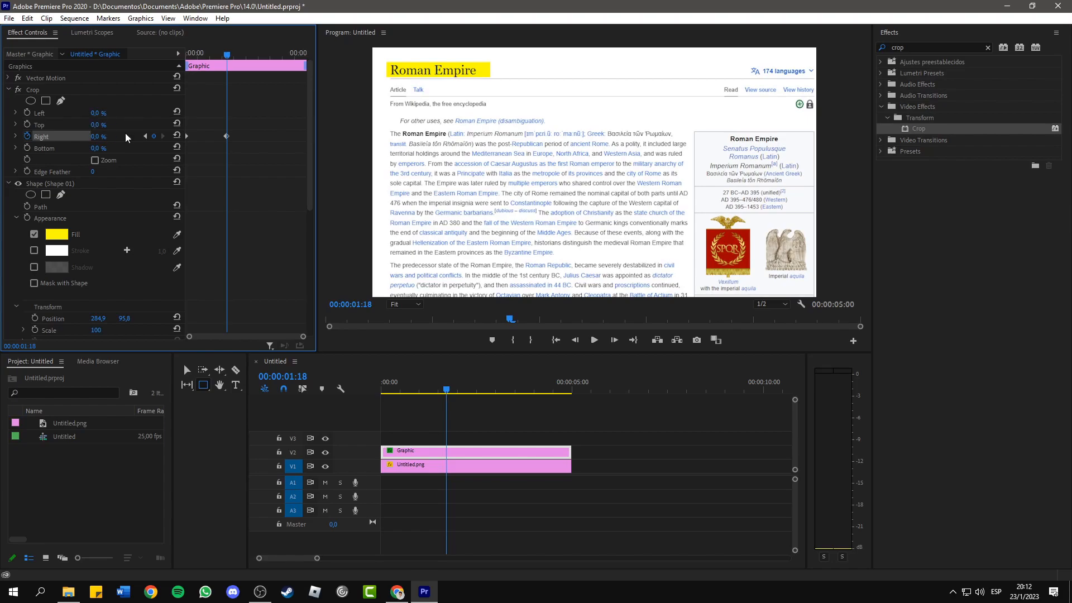
pyautogui.moveTo(226, 73)
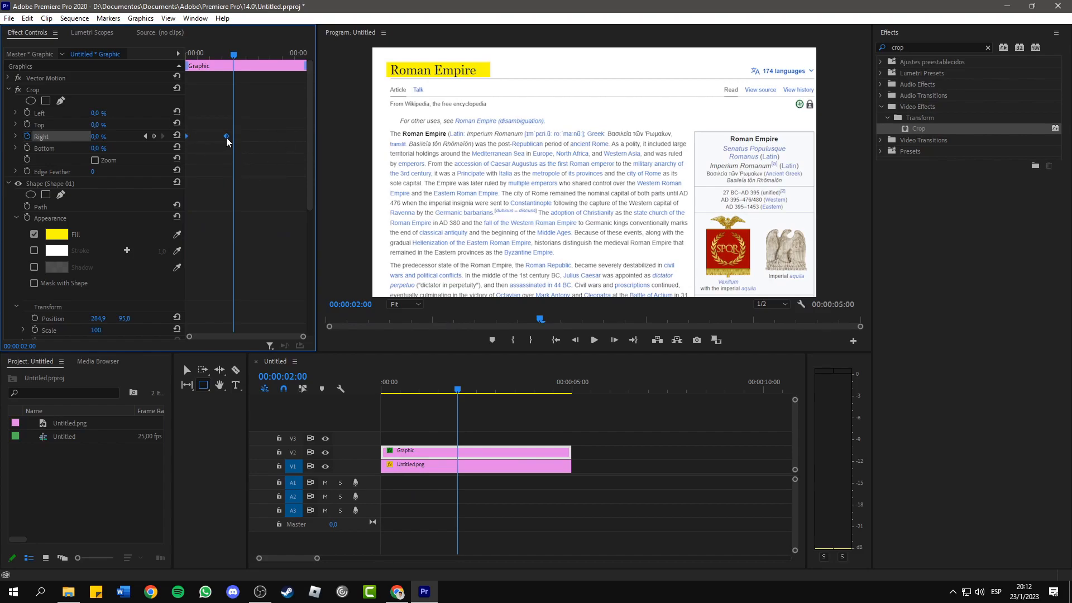
# - Right-click the Right crop keyframe to show its interpolation options
pyautogui.rightClick(225, 136)
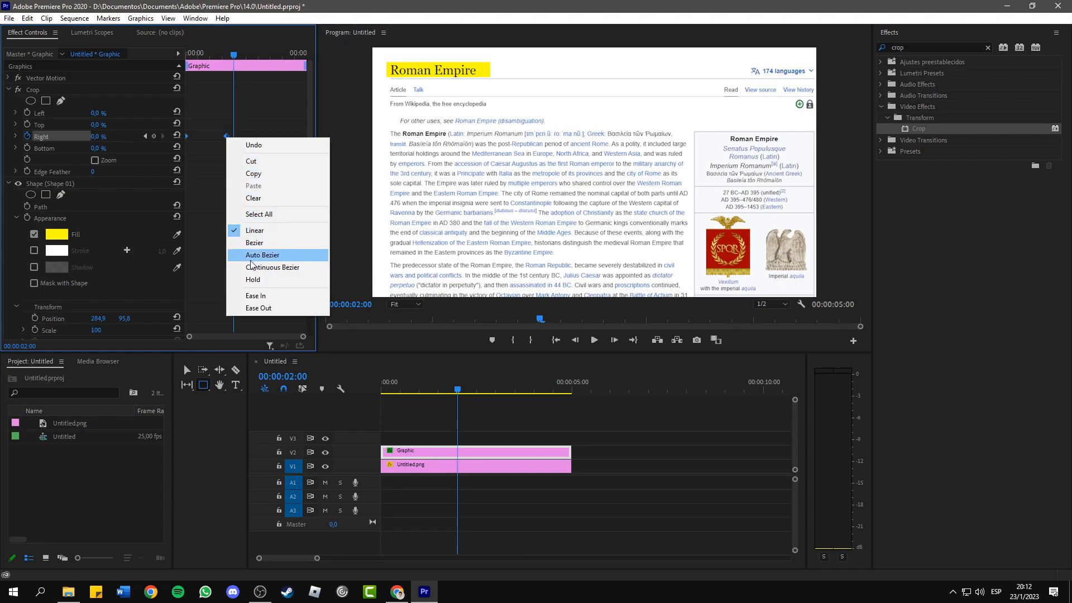